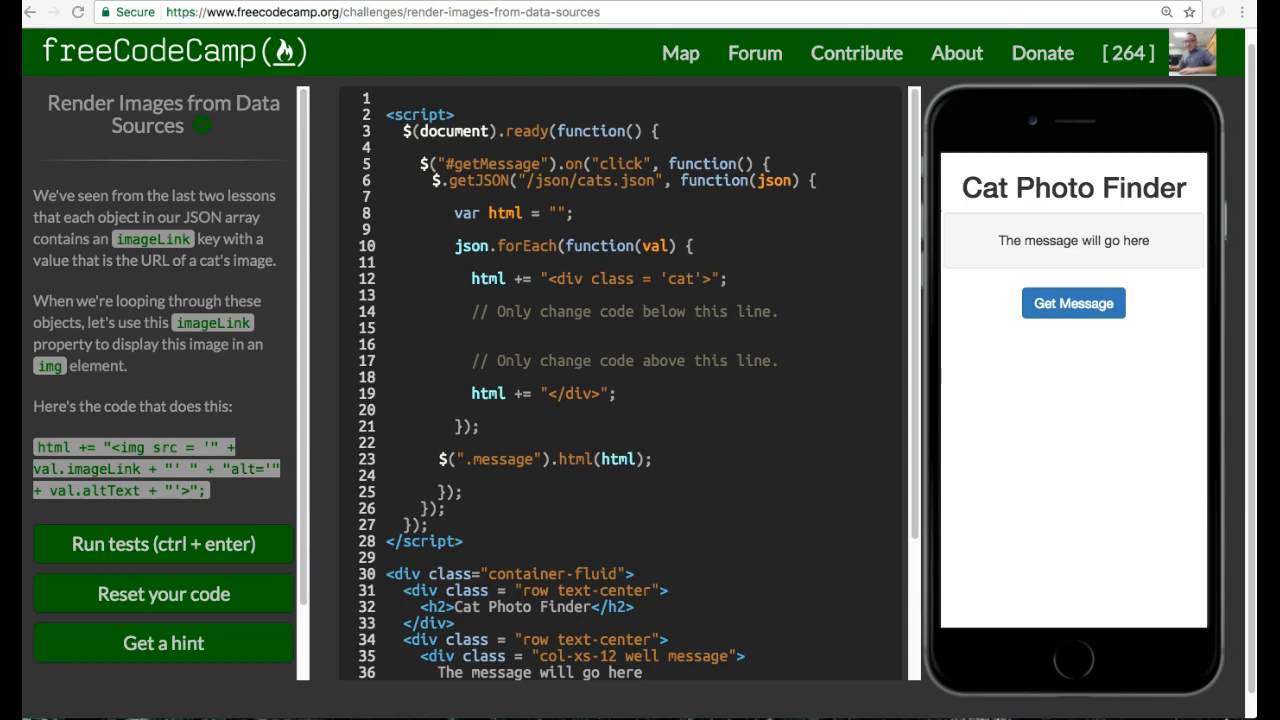
{"action": "mouse_move", "coordinate": [56, 94]}
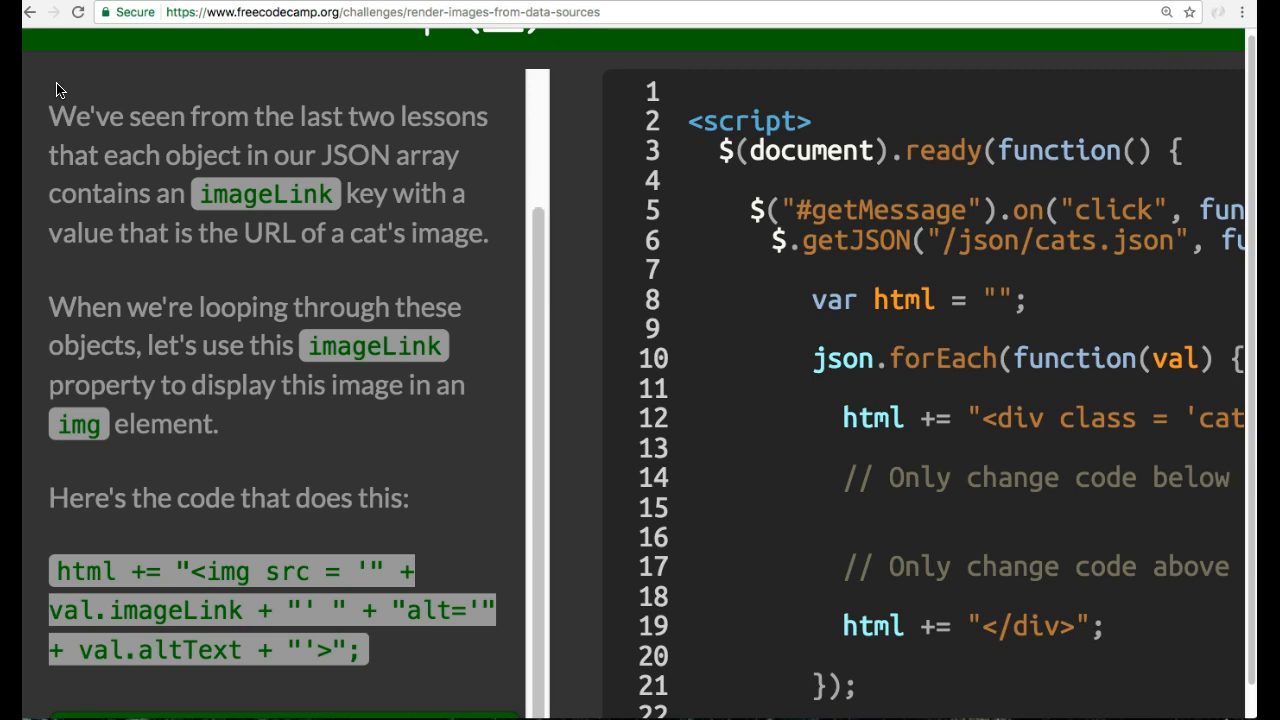
Scroll the challenge down to reach the editable section of the forEach loop
{"action": "scroll", "scroll_direction": "down", "scroll_amount": 3}
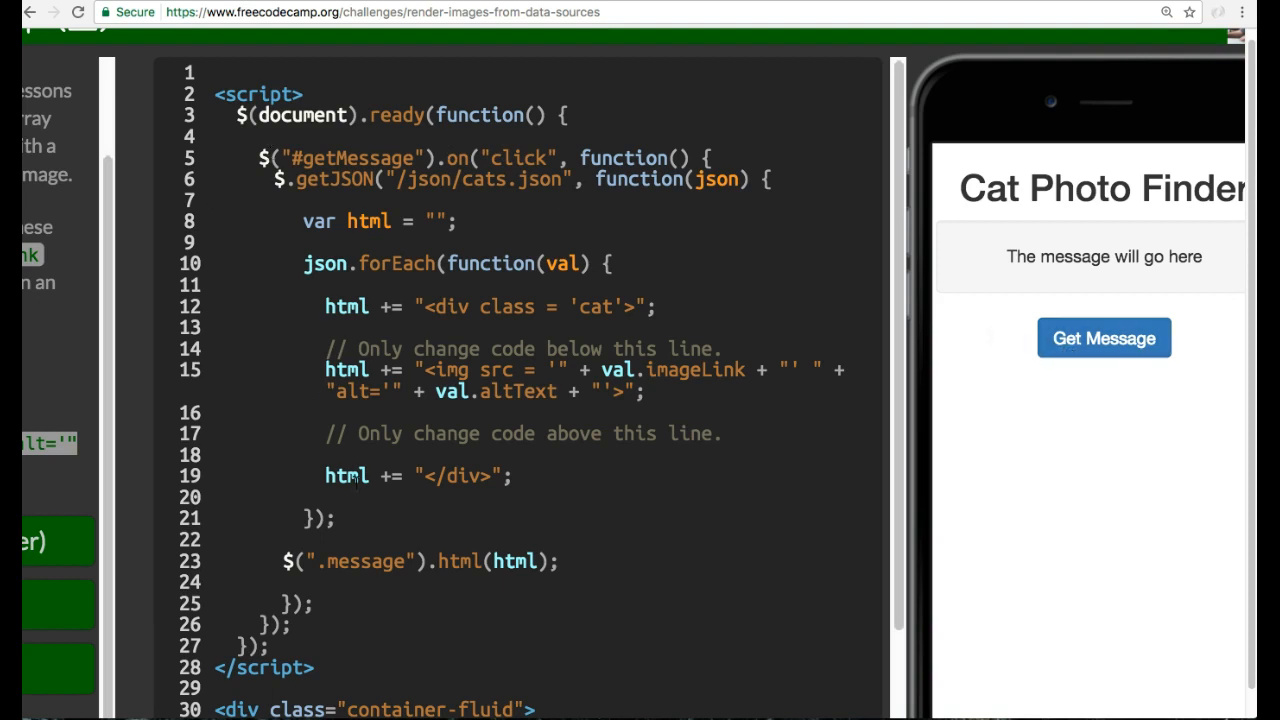
{"action": "scroll", "scroll_direction": "down", "scroll_amount": 3}
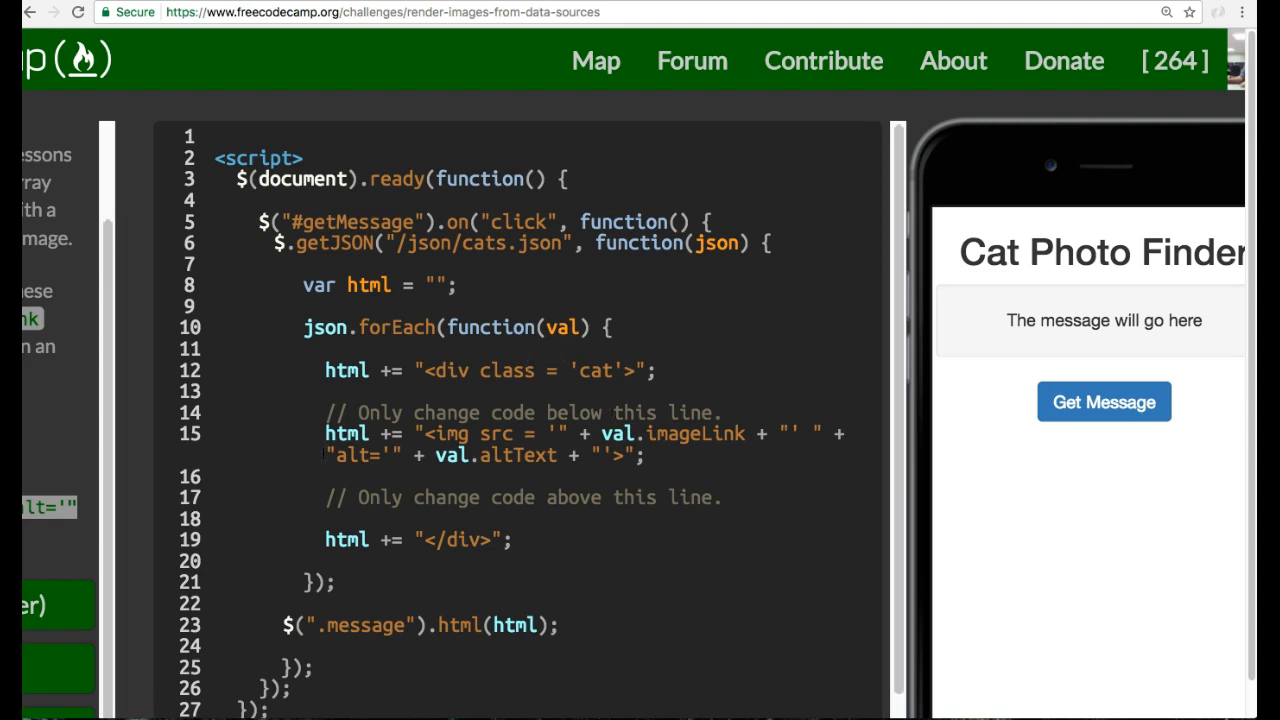
{"action": "left_click", "coordinate": [324, 454]}
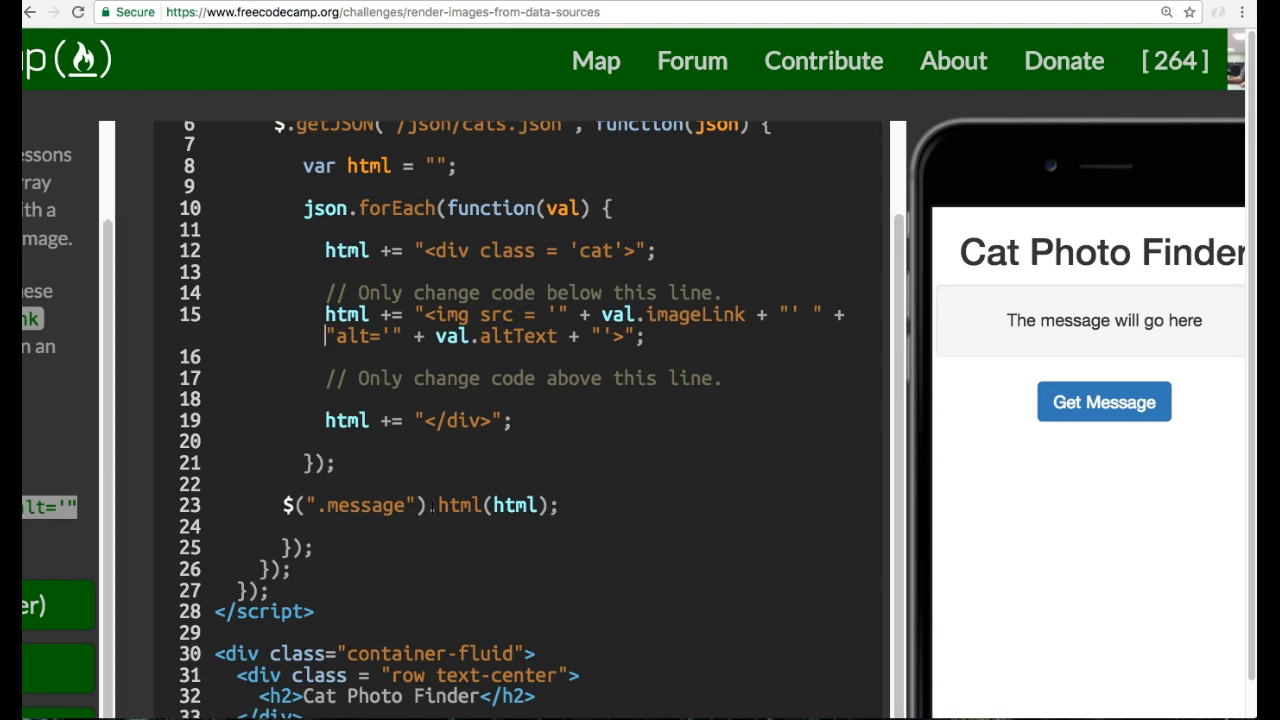
{"action": "scroll", "scroll_direction": "down", "scroll_amount": 3}
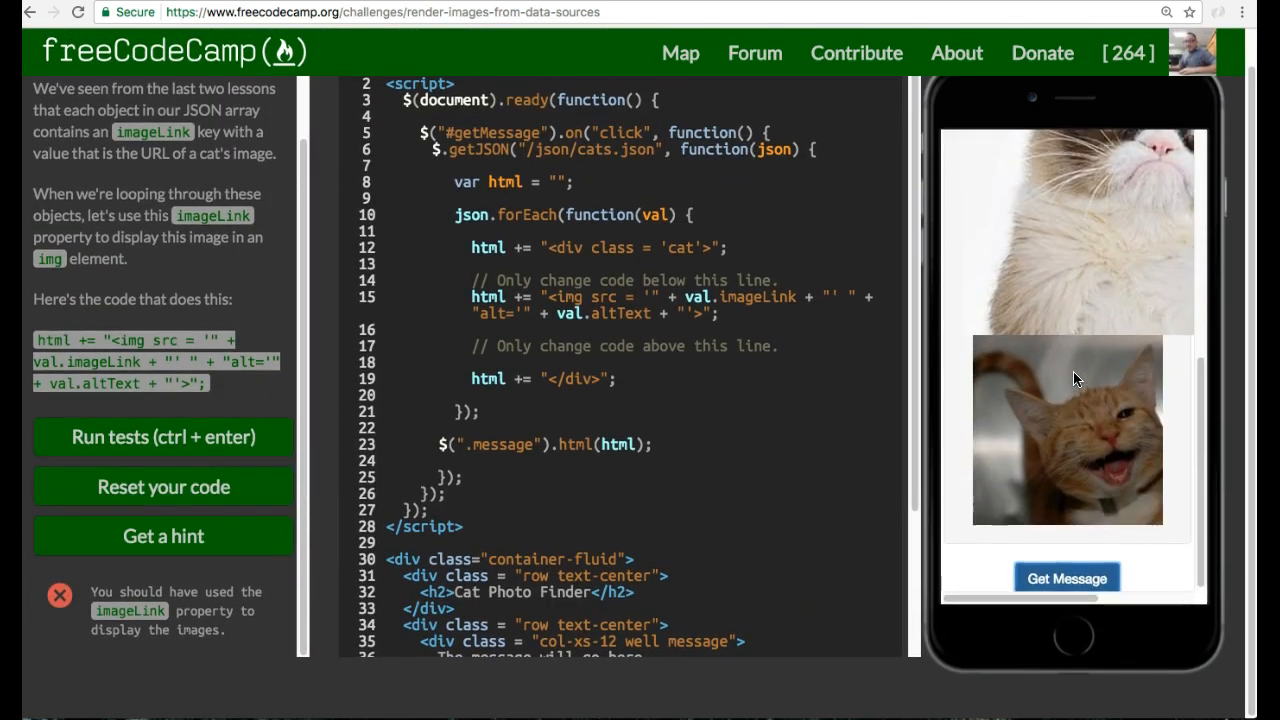
Run the challenge tests twice until the success dialog appears
{"action": "left_click", "coordinate": [1066, 578]}
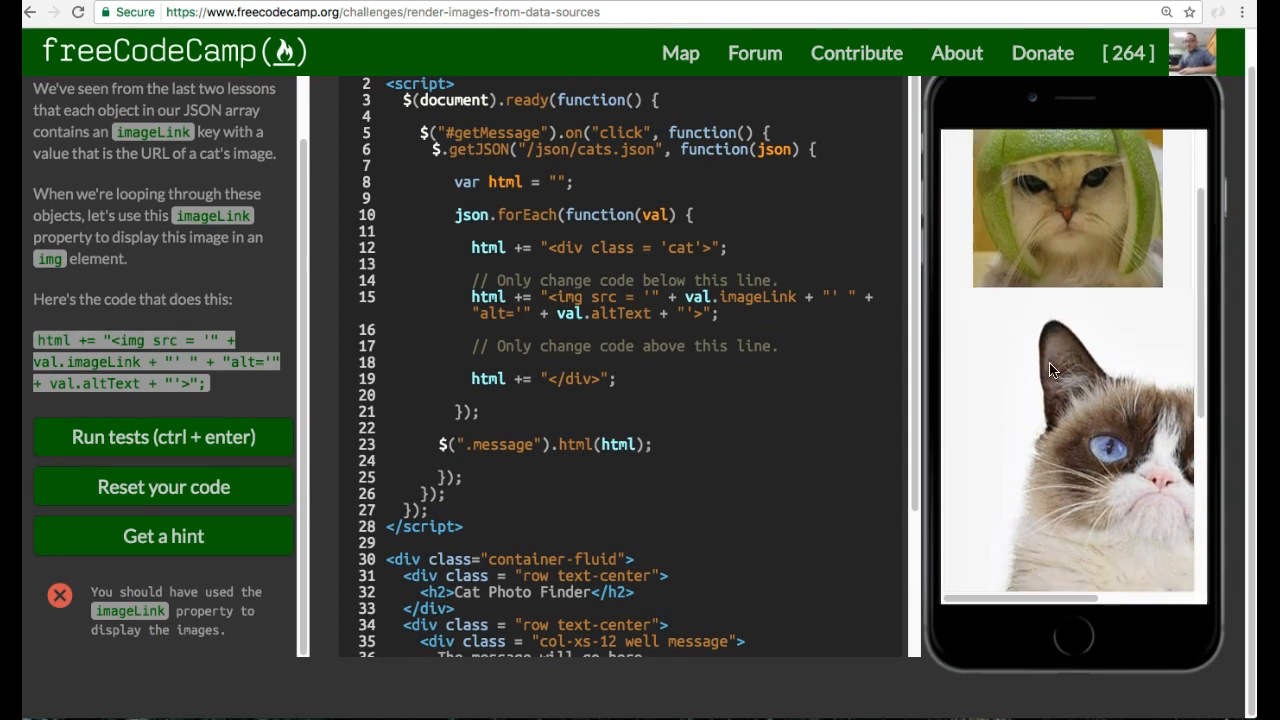
{"action": "scroll", "scroll_direction": "down", "scroll_amount": 3}
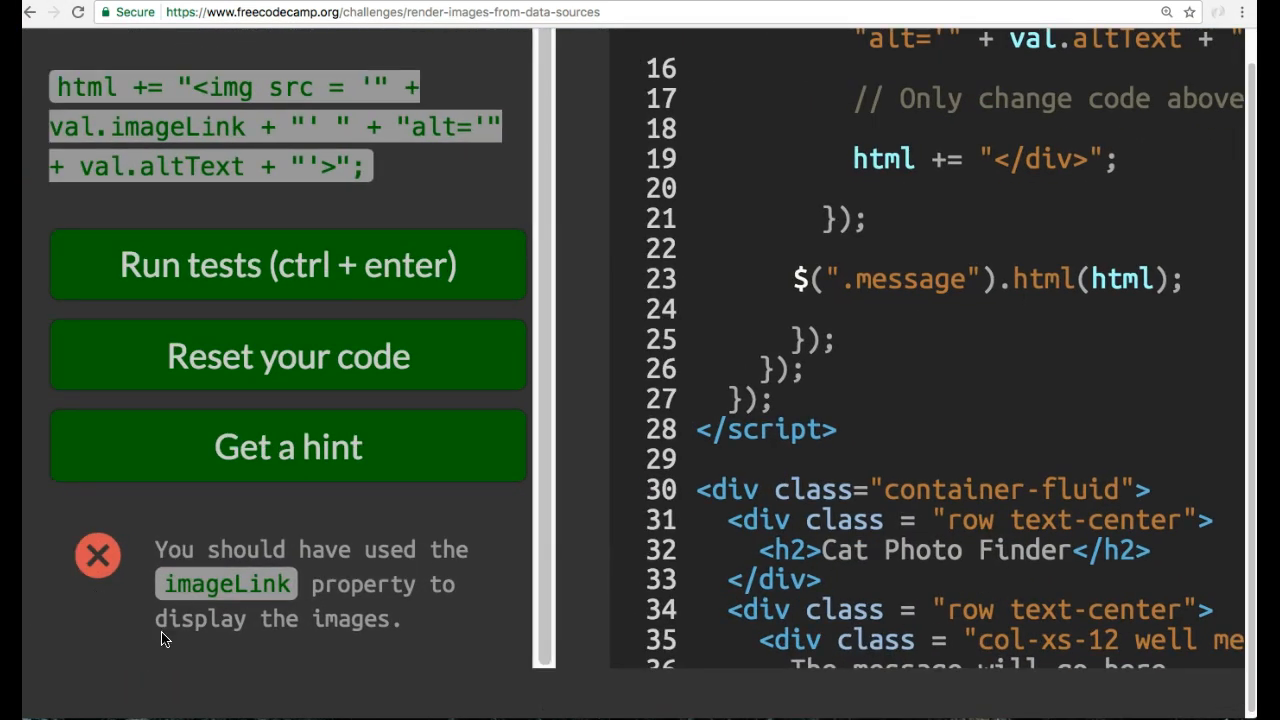
{"action": "mouse_move", "coordinate": [484, 512]}
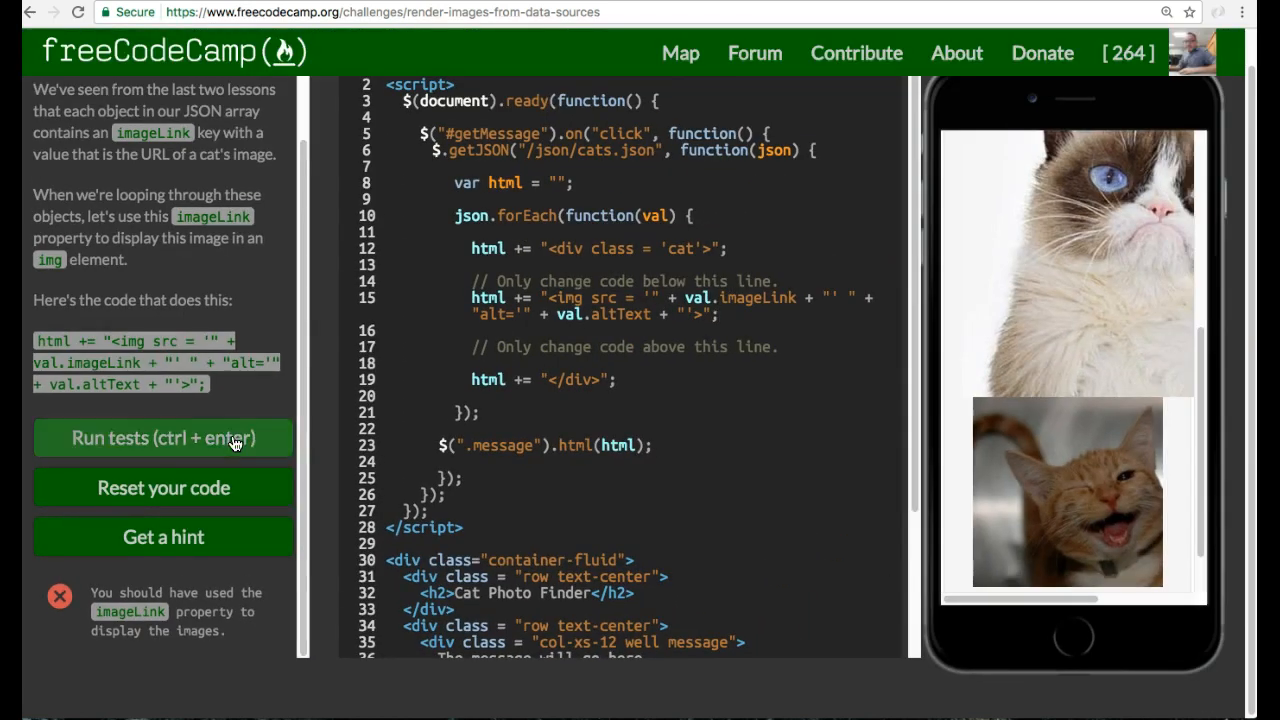
{"action": "left_click", "coordinate": [162, 438]}
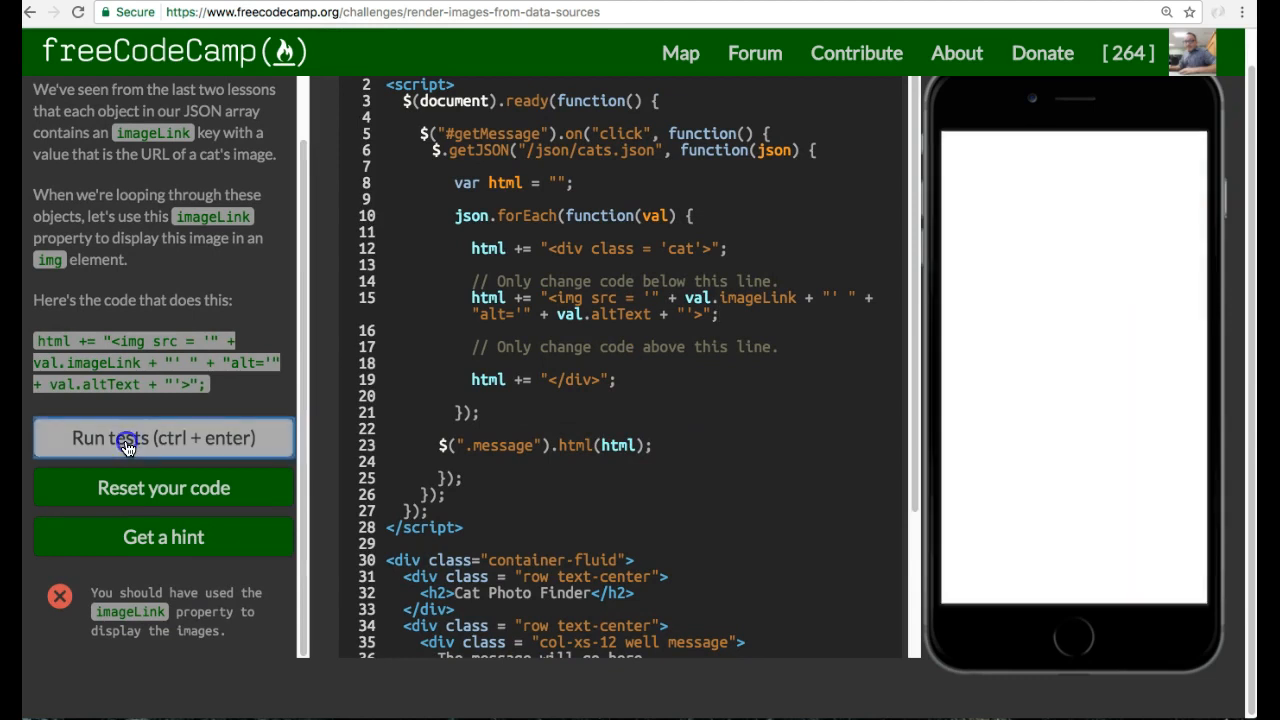
{"action": "left_click", "coordinate": [164, 438]}
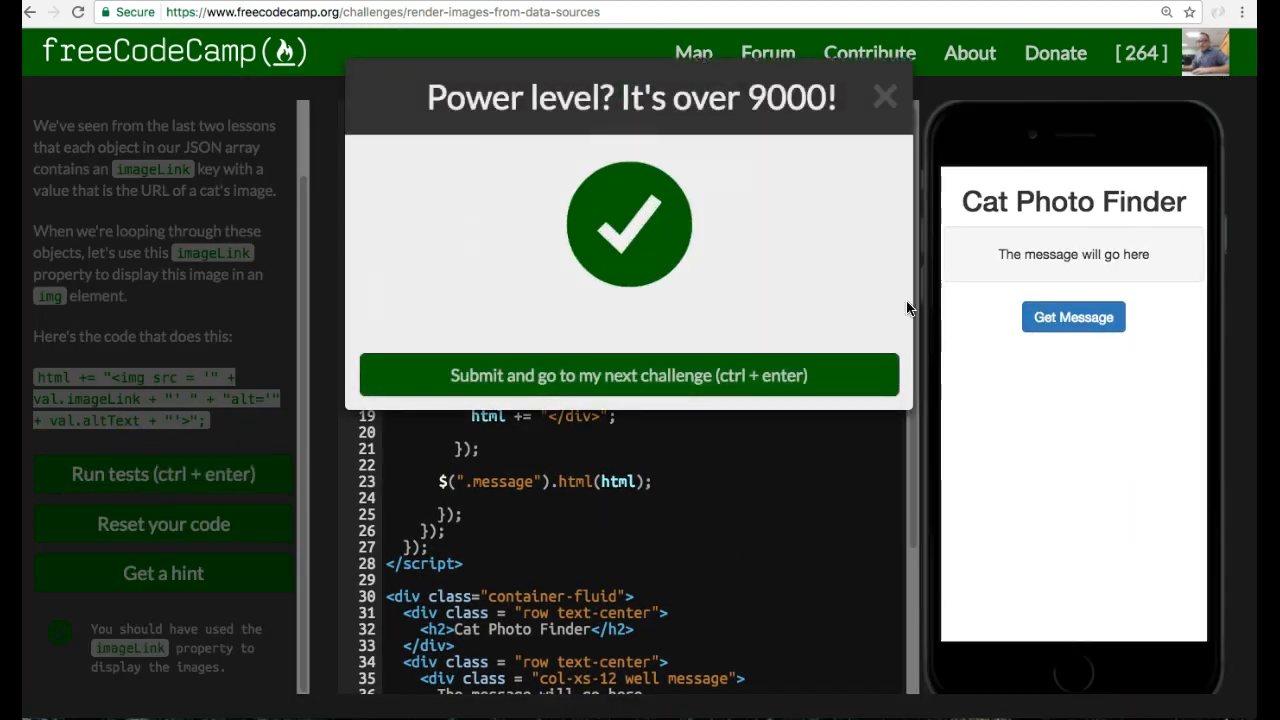
{"action": "mouse_move", "coordinate": [668, 310]}
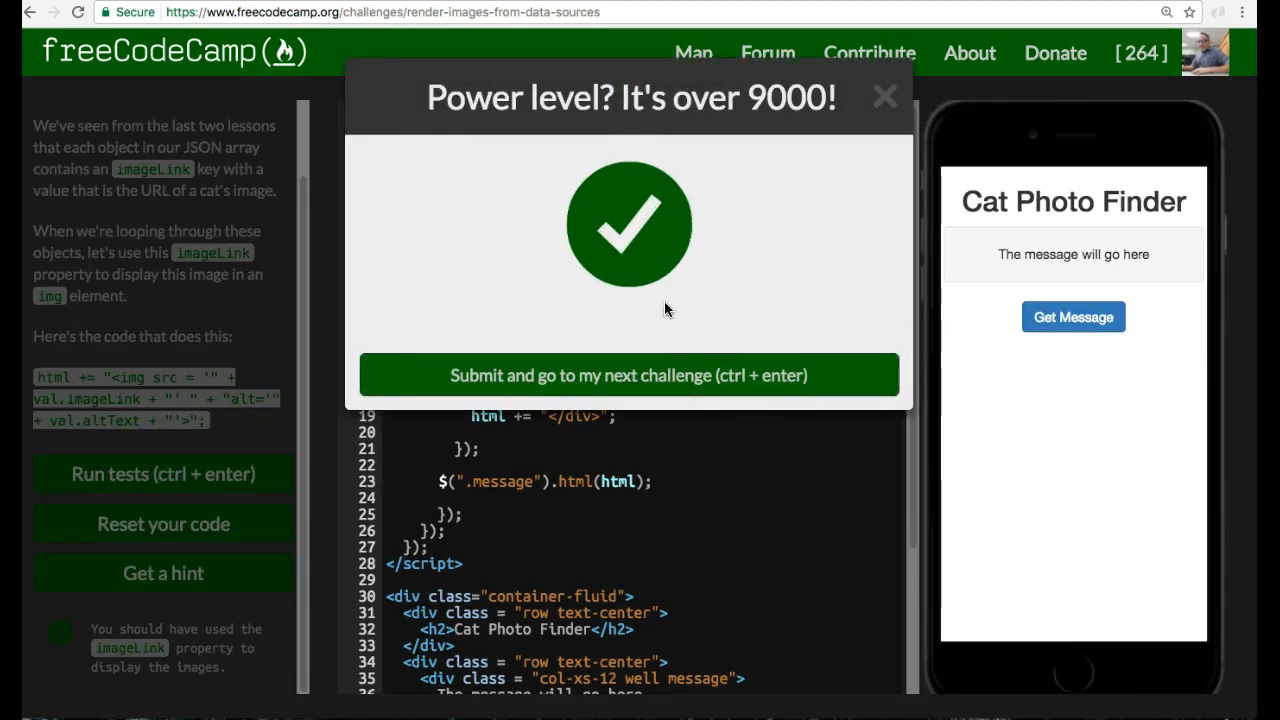